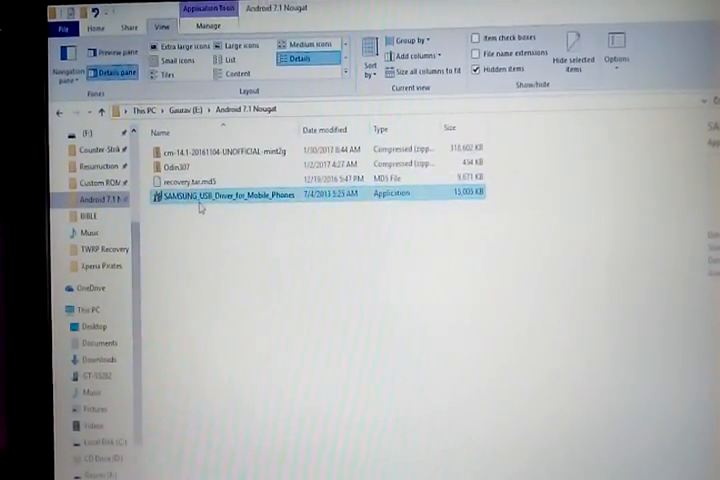
pyautogui.moveTo(222, 194)
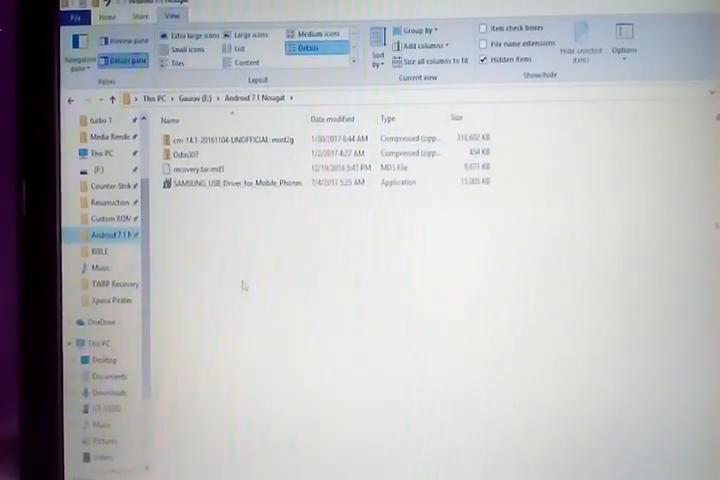
# - Select the Samsung USB driver installer in the Android 7.1 Nougat folder
pyautogui.click(240, 186)
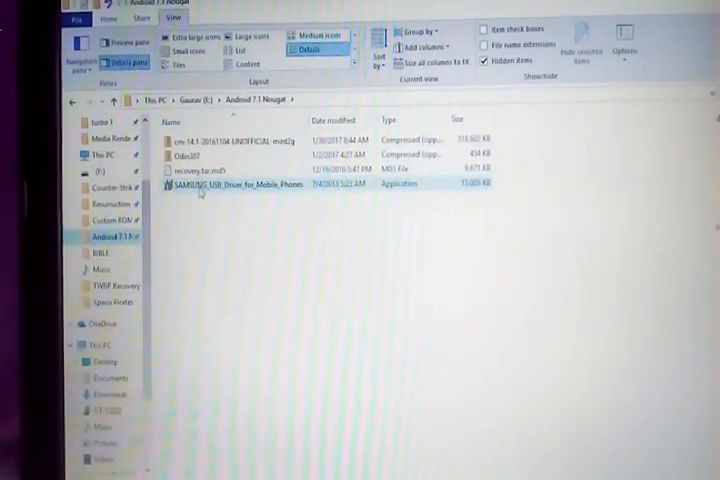
pyautogui.moveTo(238, 187)
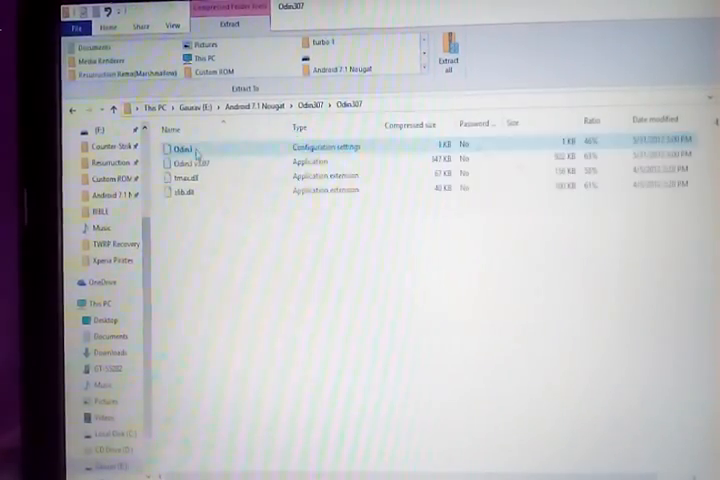
# - Extract the Odin307 archive and launch Odin3 v3.07 from it
pyautogui.click(200, 160)
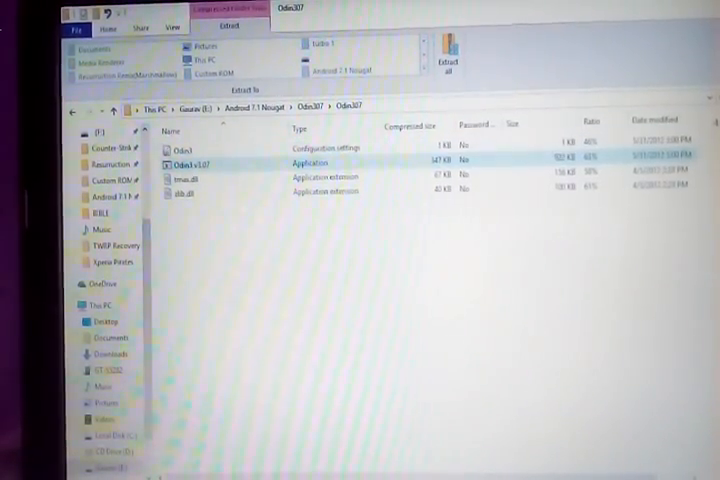
pyautogui.click(113, 110)
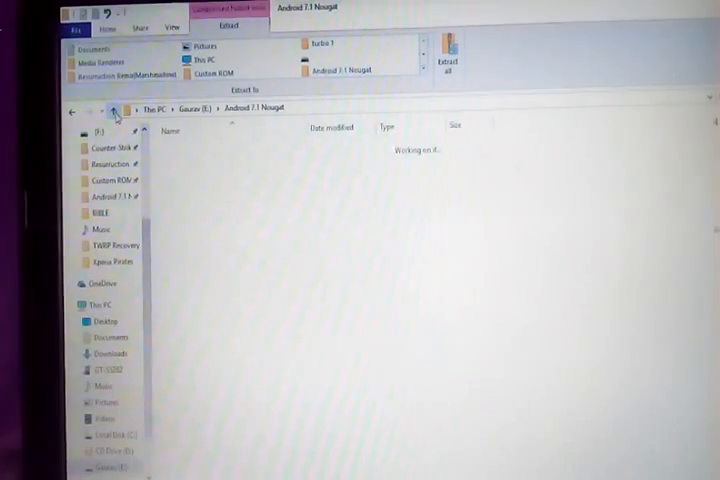
pyautogui.rightClick(280, 160)
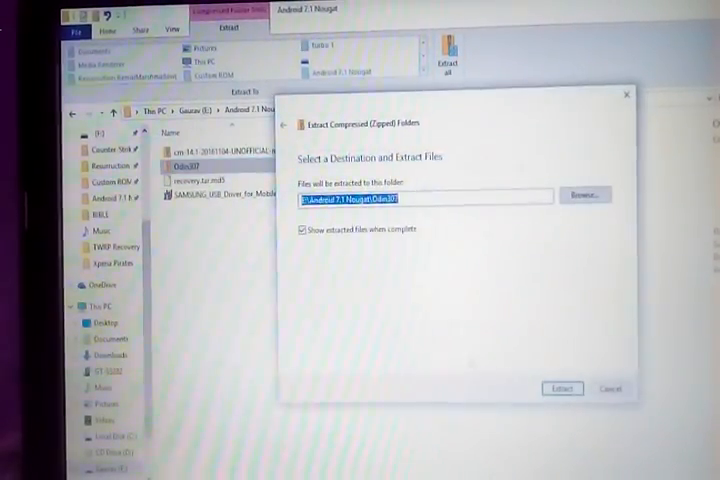
pyautogui.click(561, 388)
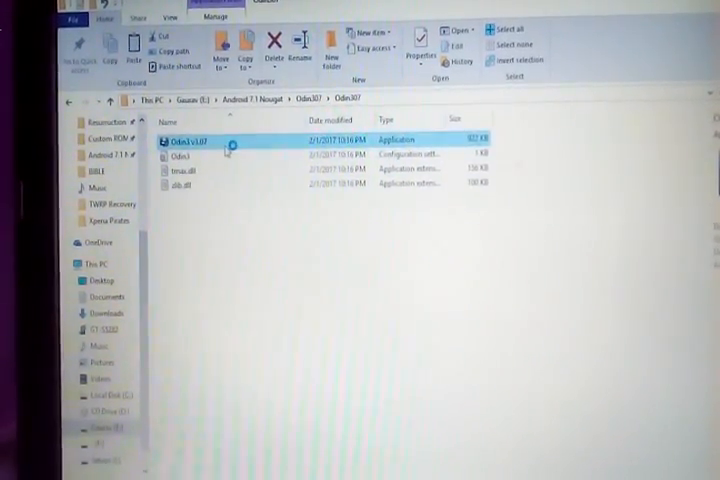
pyautogui.doubleClick(186, 139)
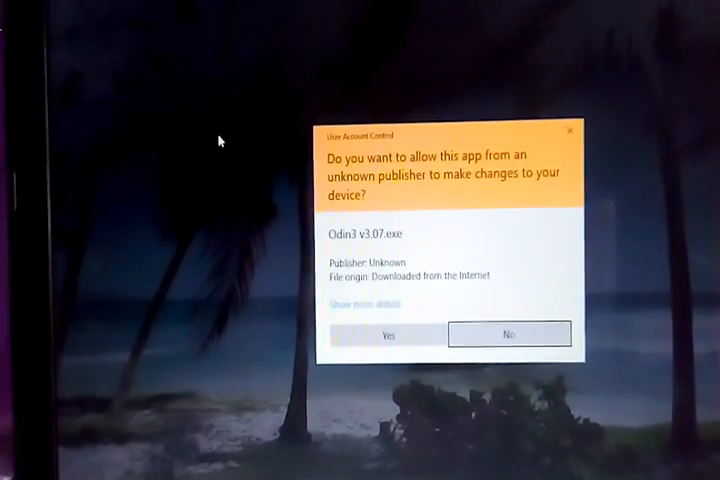
# - Approve the User Account Control prompt so Odin3 v3.07 can run
pyautogui.click(388, 334)
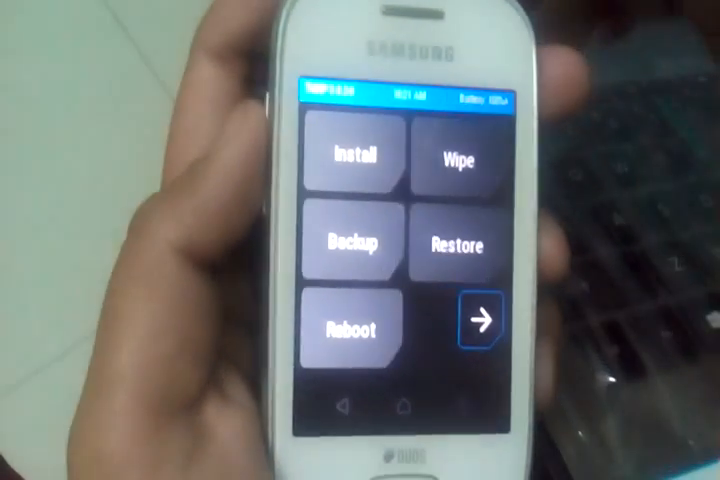
# - Advanced-wipe Dalvik/ART cache, cache, System and Data in TWRP
pyautogui.click(456, 160)
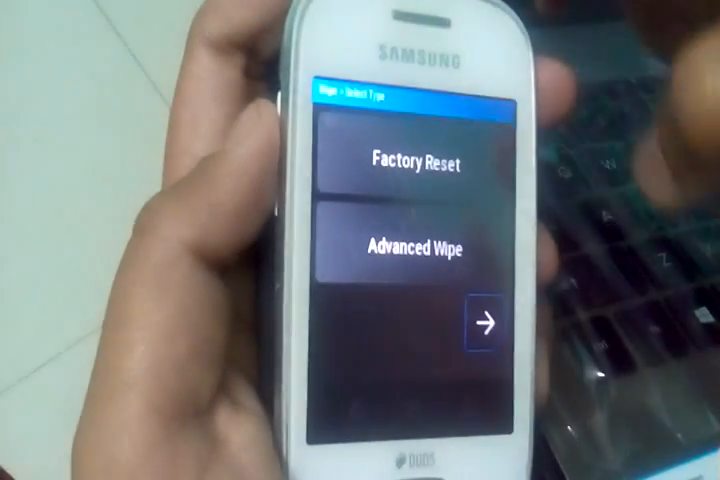
pyautogui.click(408, 164)
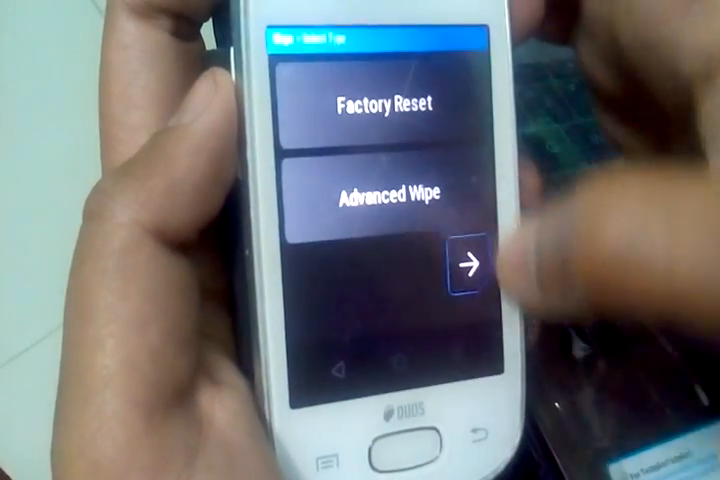
pyautogui.click(470, 265)
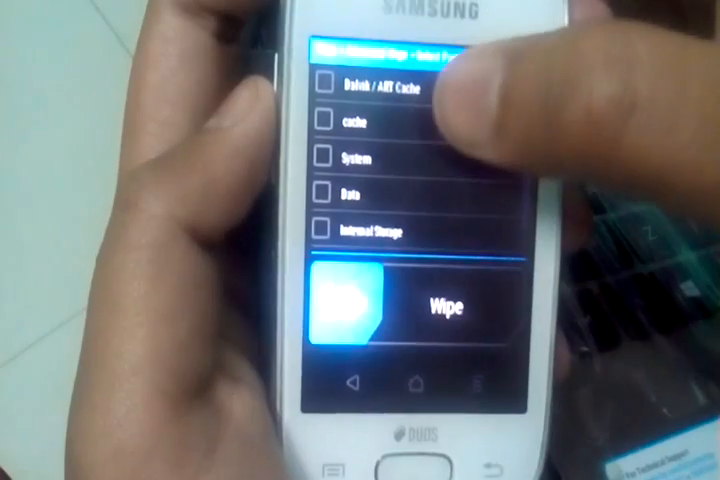
pyautogui.click(325, 85)
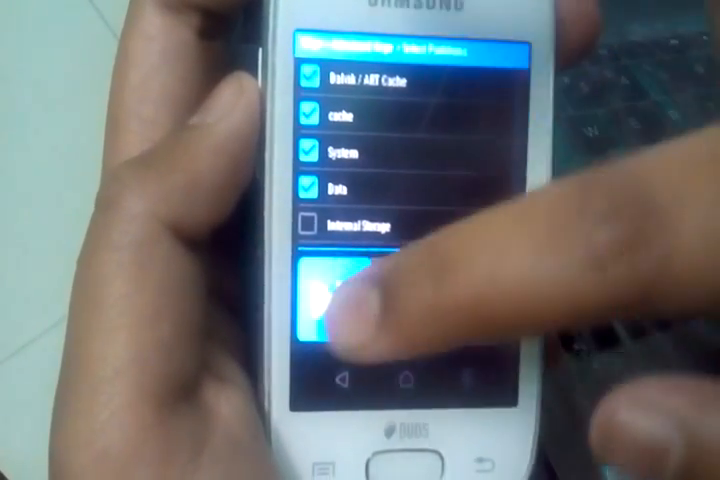
pyautogui.click(345, 300)
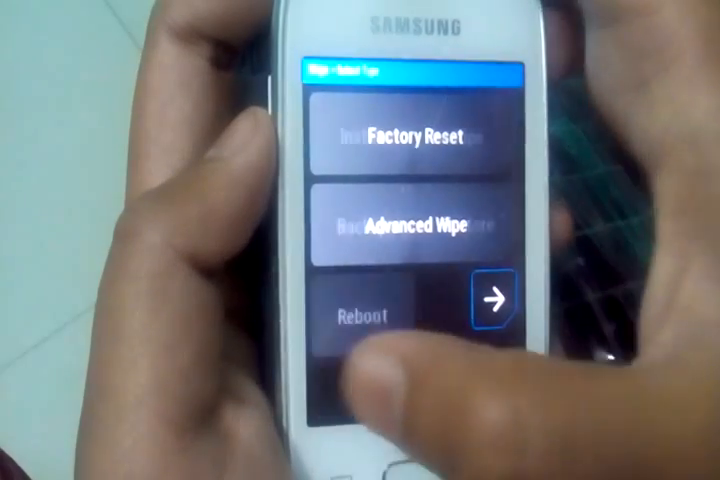
# - Flash the cm-14.1 zip through TWRP's Install Zip option
pyautogui.click(489, 305)
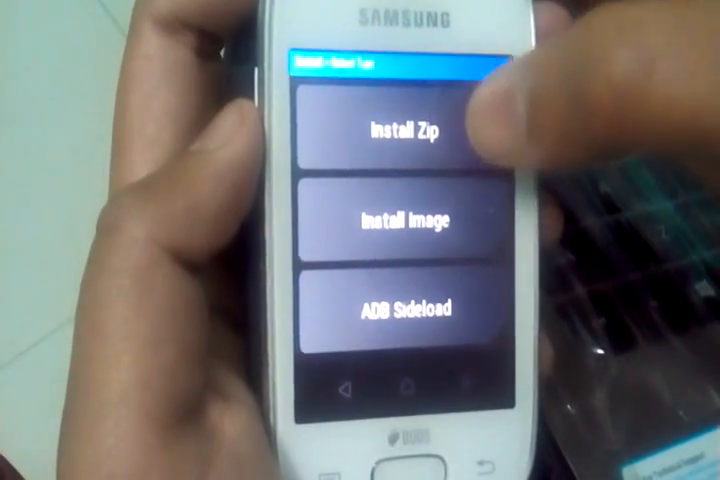
pyautogui.click(405, 128)
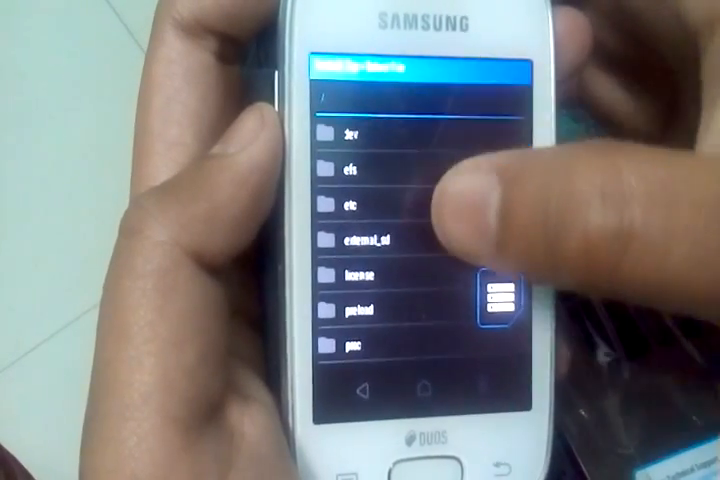
pyautogui.click(360, 237)
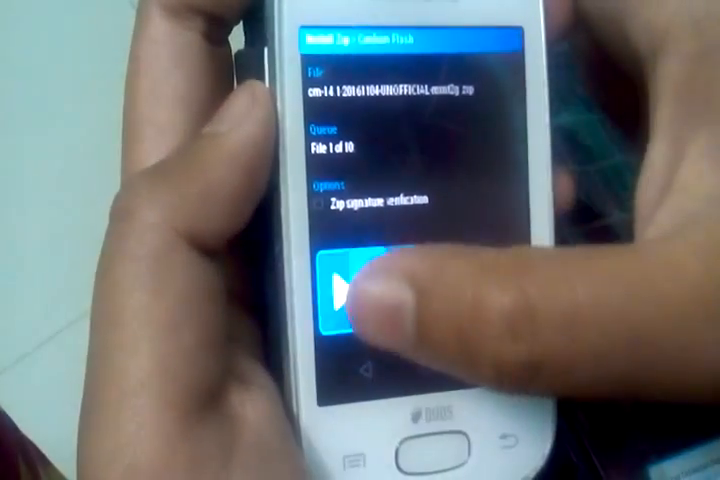
pyautogui.click(345, 290)
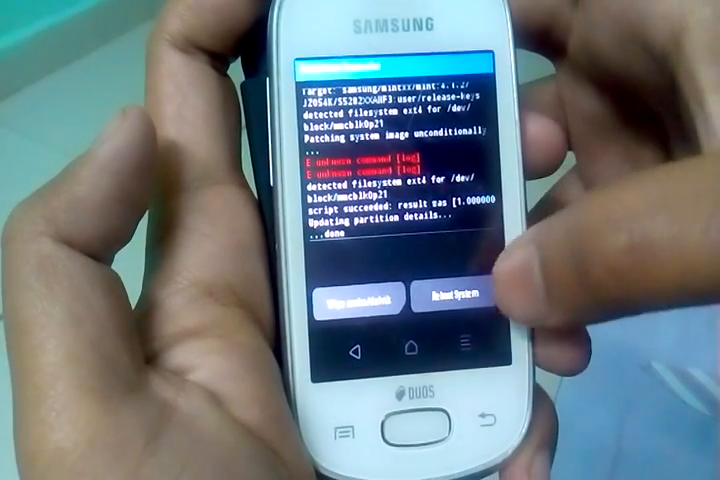
# - Reboot System from TWRP once the flash log shows done
pyautogui.click(438, 300)
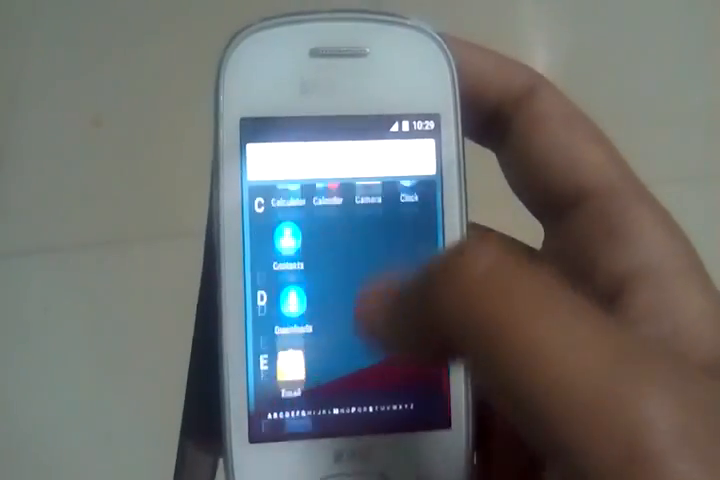
# - Scroll About phone down to the CyanogenMod version entry
pyautogui.scroll(-3)
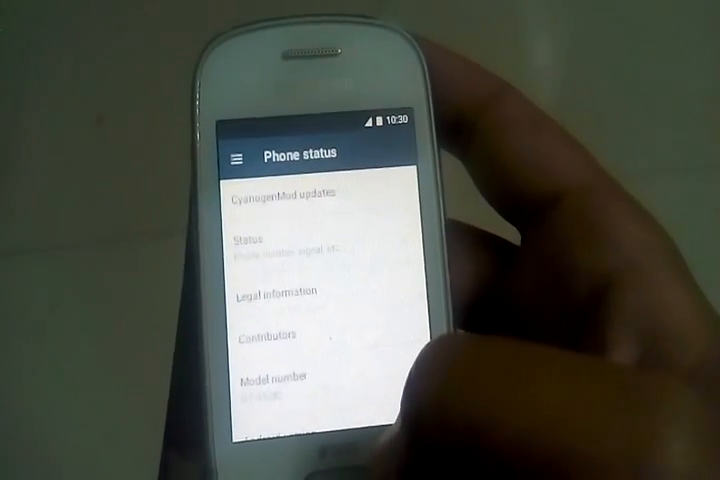
pyautogui.scroll(-3)
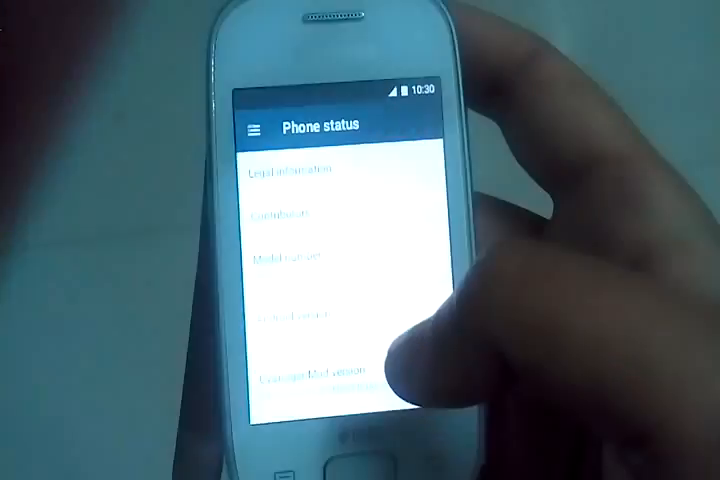